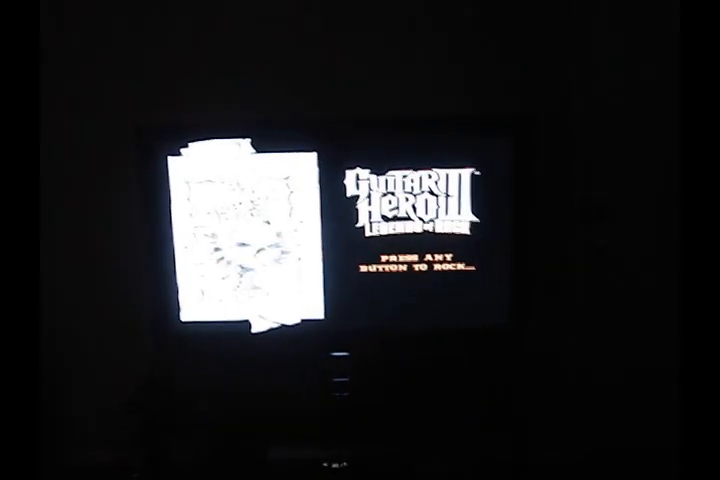
key(enter)
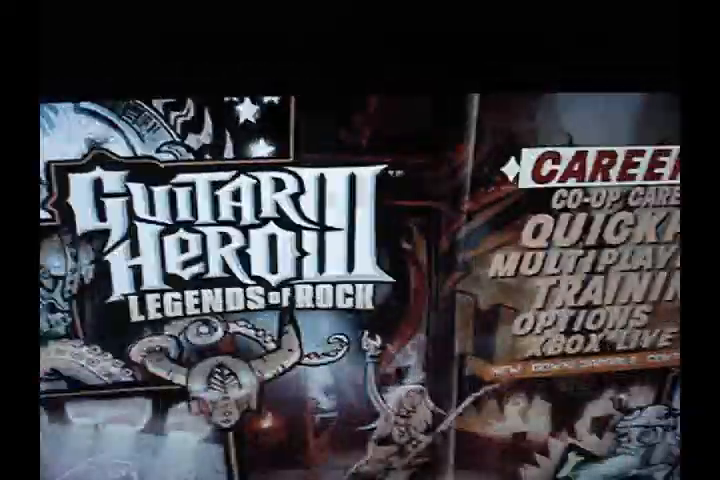